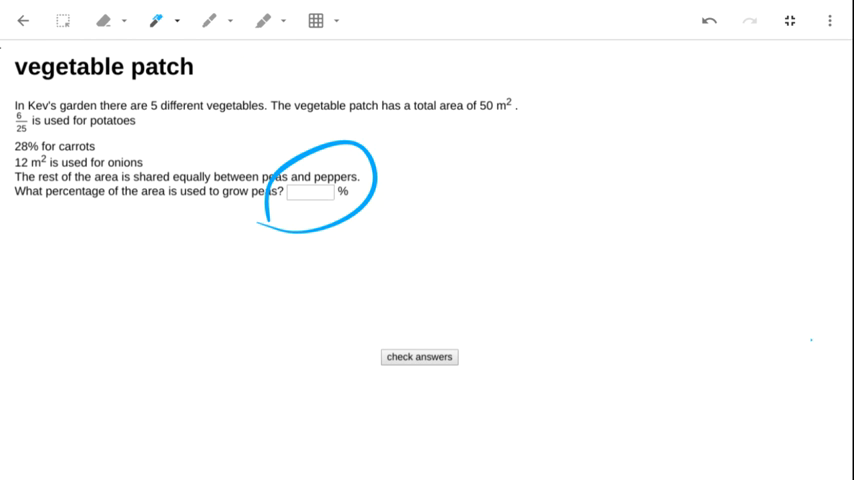
Clear the circle annotation drawn around the question
{"action": "left_click", "coordinate": [709, 20]}
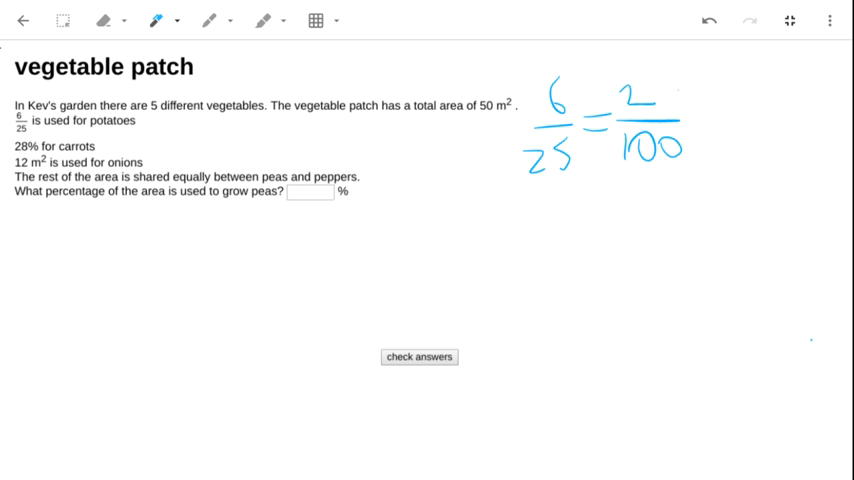
Write 6/25 as 24/100, then begin the sum 24% + 28% in blue ink below the question
{"action": "left_click_drag", "start_coordinate": [655, 80], "coordinate": [670, 105]}
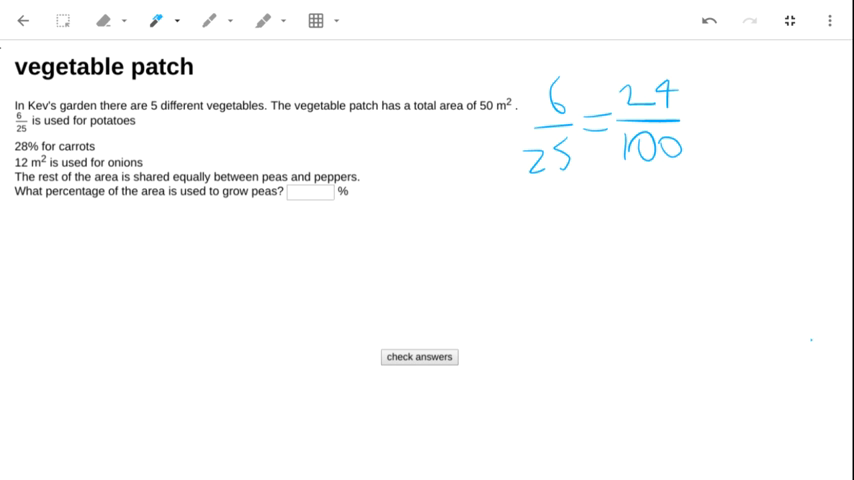
{"action": "left_click_drag", "start_coordinate": [52, 232], "coordinate": [48, 258]}
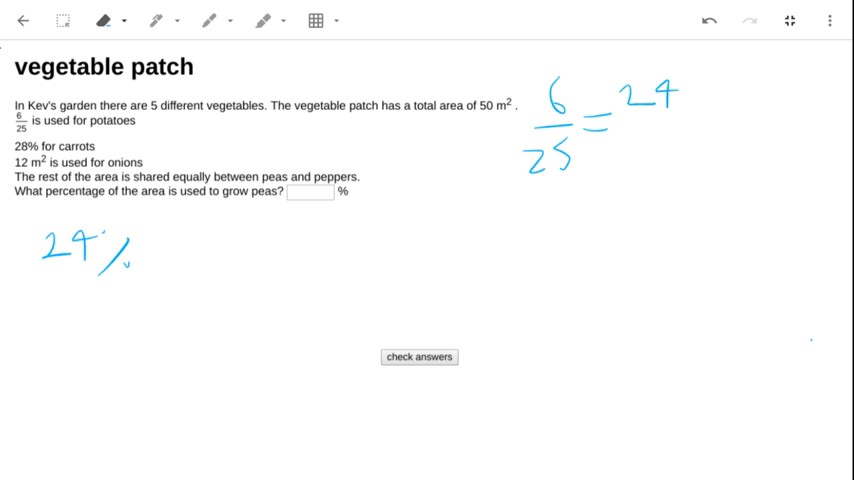
{"action": "left_click", "coordinate": [156, 20]}
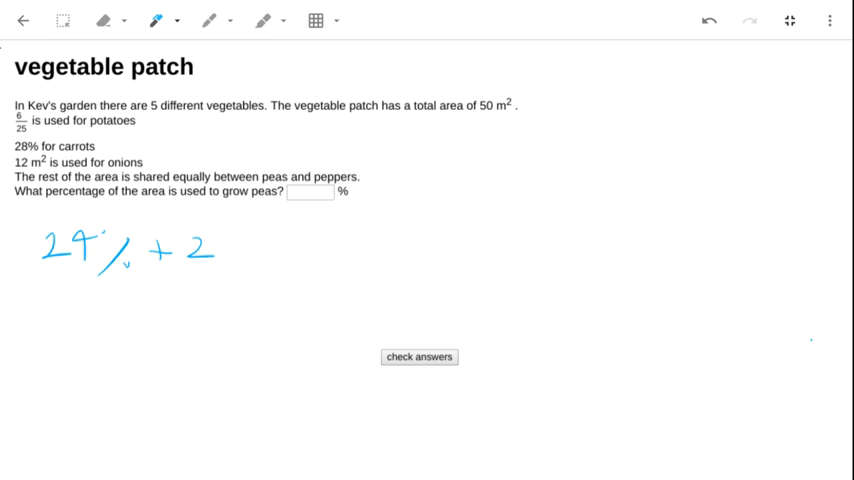
{"action": "left_click_drag", "start_coordinate": [210, 250], "coordinate": [290, 255]}
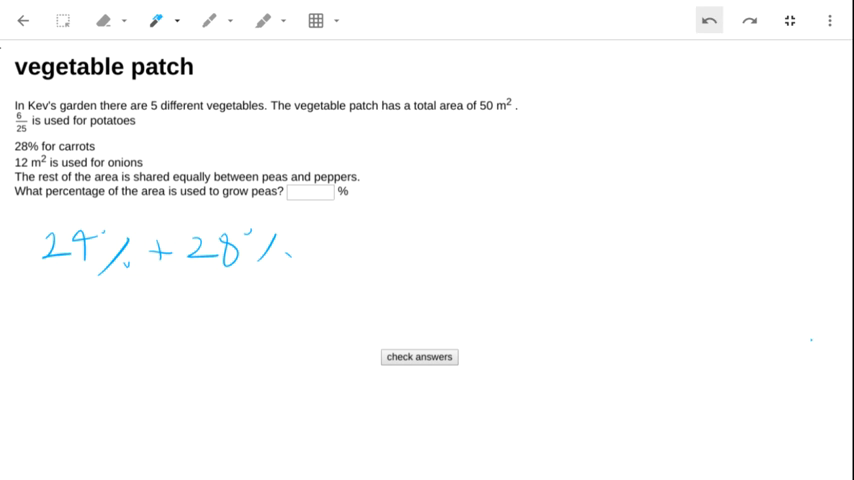
Write 12/50 = 24/100 for onions and extend the sum to 24% + 28% + 24% =
{"action": "left_click_drag", "start_coordinate": [520, 130], "coordinate": [545, 200]}
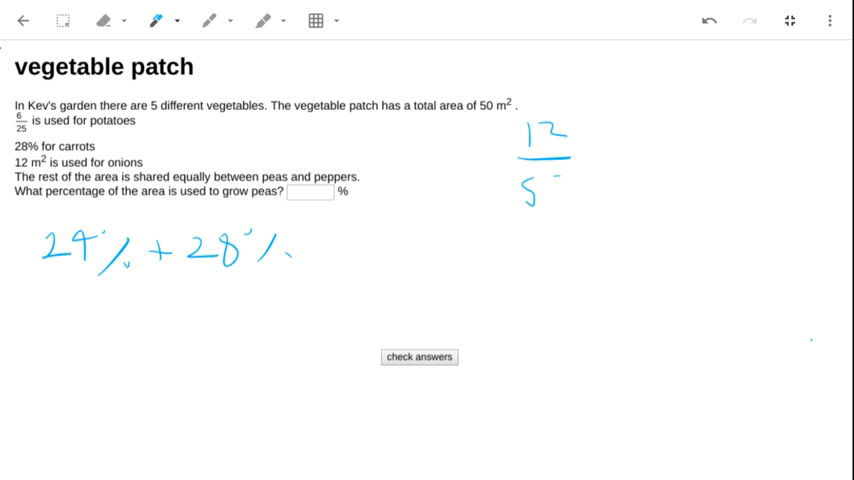
{"action": "left_click_drag", "start_coordinate": [540, 185], "coordinate": [660, 185]}
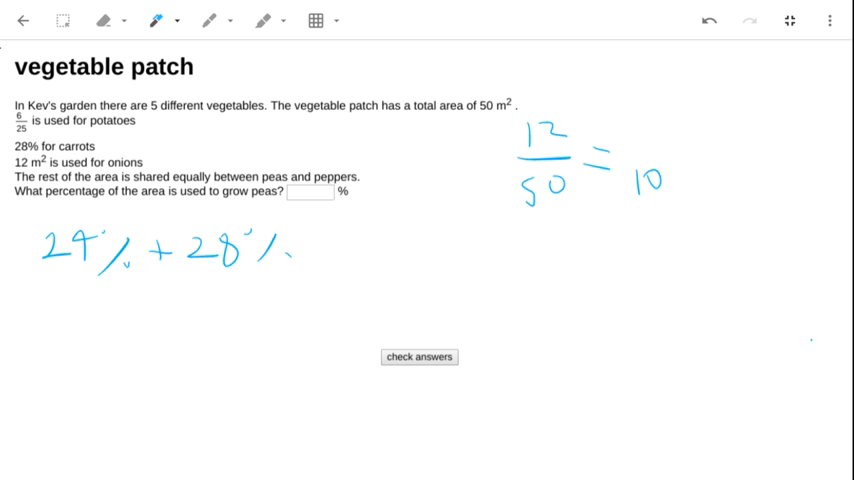
{"action": "left_click_drag", "start_coordinate": [640, 120], "coordinate": [690, 180]}
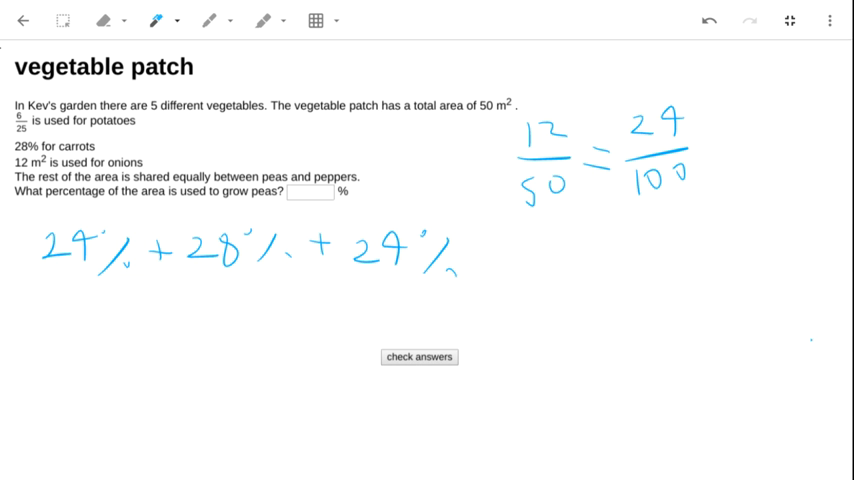
{"action": "left_click_drag", "start_coordinate": [485, 248], "coordinate": [505, 262]}
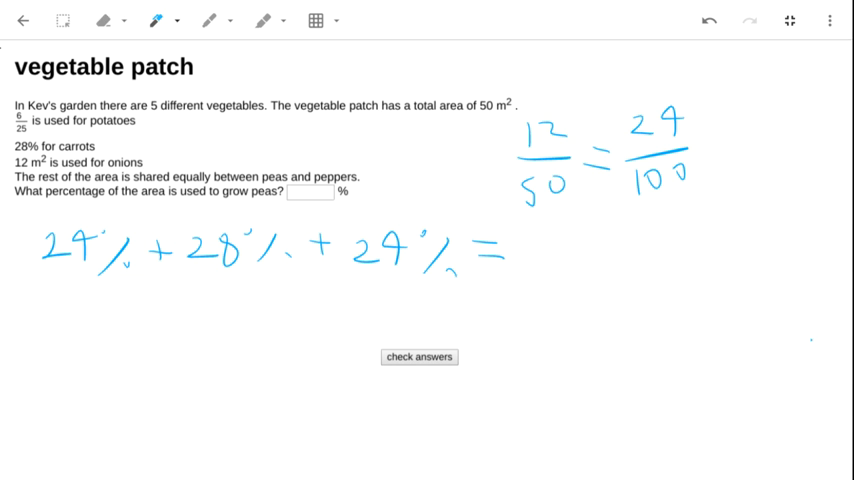